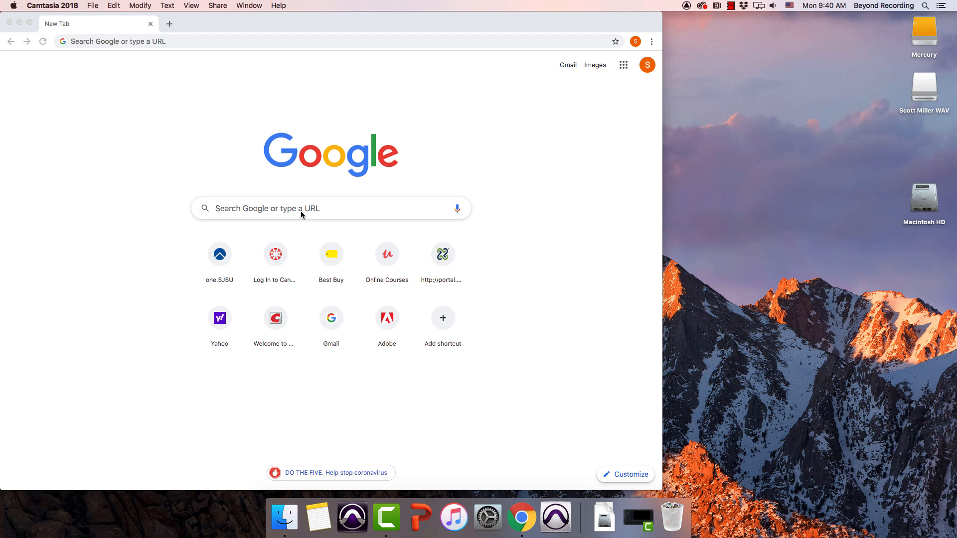
Step: Open a new tab and enter 'Avid protools free' in the address bar
{"action": "type", "text": "Avid protools free"}
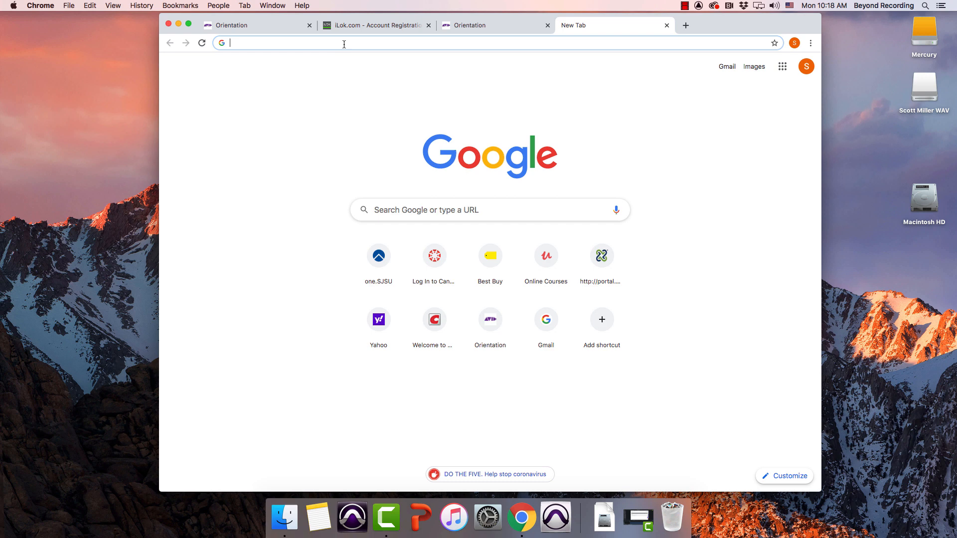
Step: Go to Account.avid.com to reach the Avid Master Account sign-in and registration page
{"action": "type", "text": "Account.avid.com"}
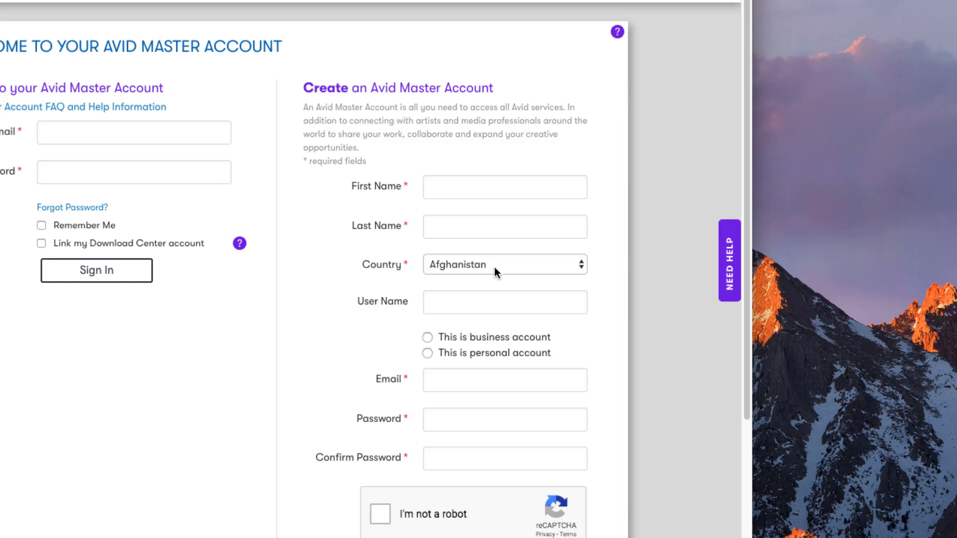
{"action": "mouse_move", "coordinate": [750, 222]}
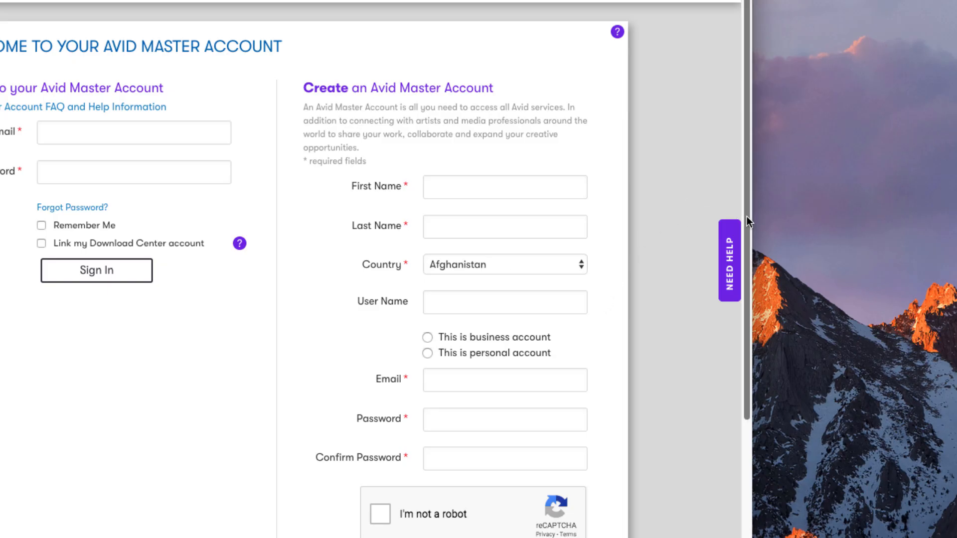
Step: Fill in the name, United States, user name 'scott.', email, and mark it a personal account
{"action": "left_click", "coordinate": [504, 150]}
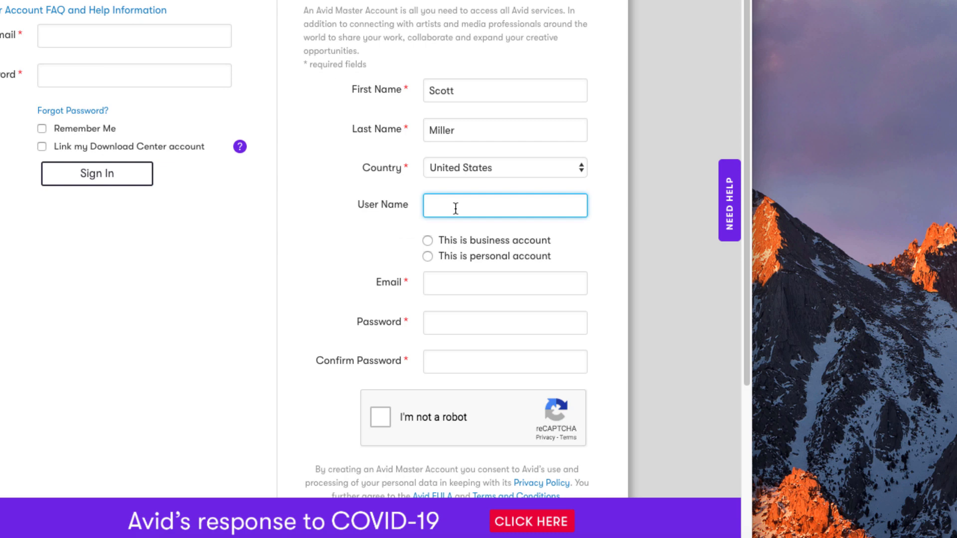
{"action": "type", "text": "sc"}
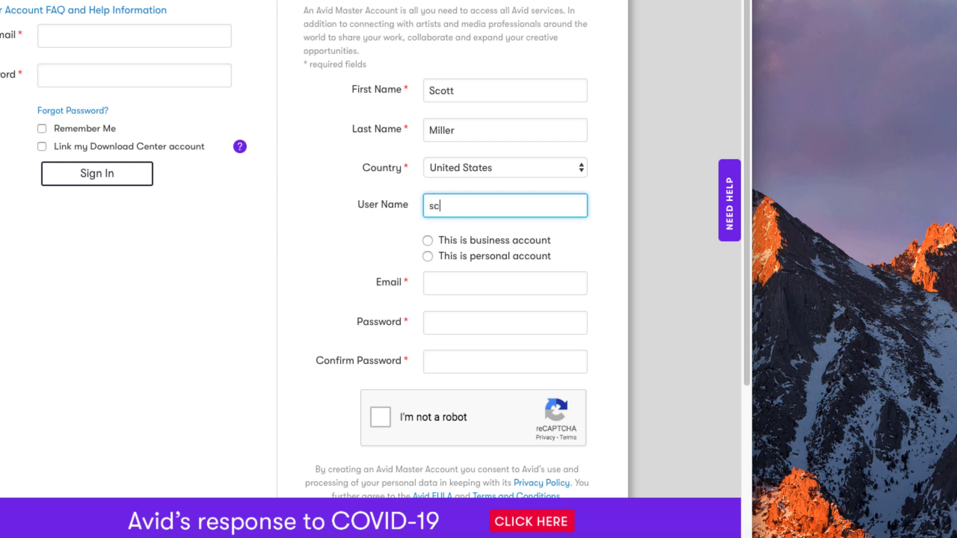
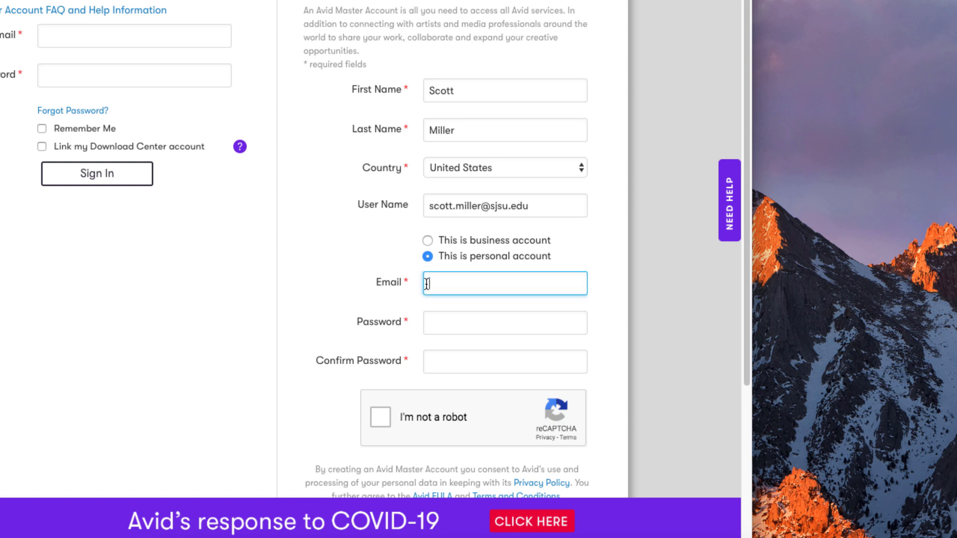
{"action": "left_click", "coordinate": [504, 204]}
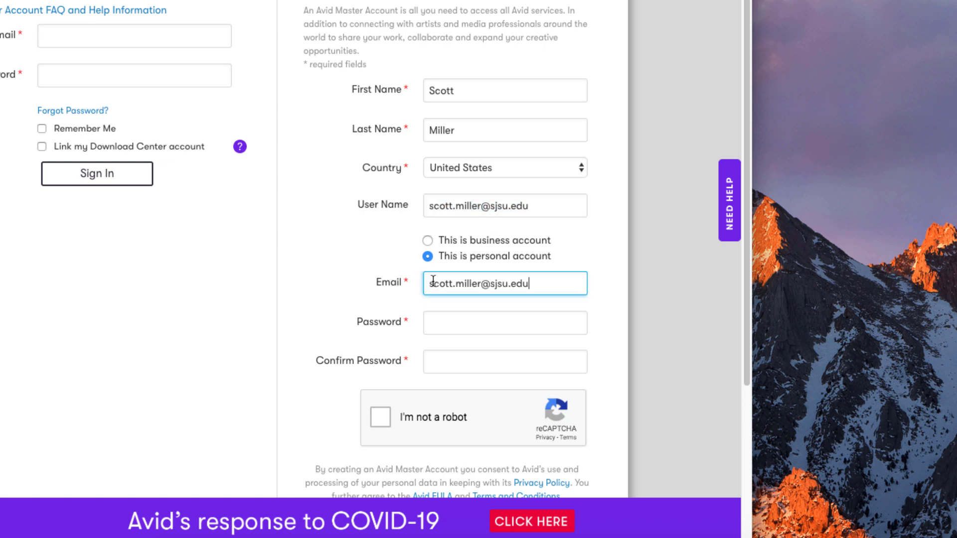
Step: Enter and confirm the password, pass the 'I'm not a robot' check, and submit the registration
{"action": "left_click", "coordinate": [504, 329]}
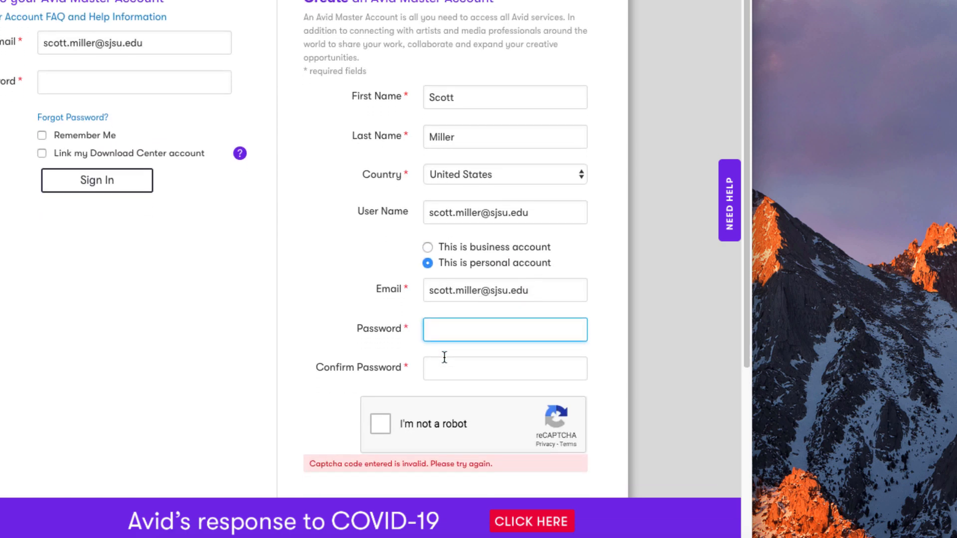
{"action": "type", "text": "•"}
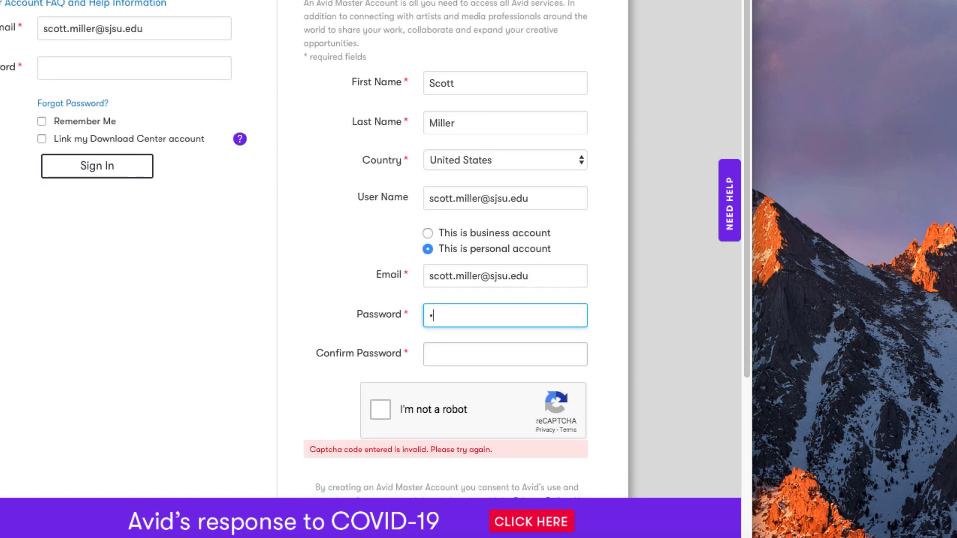
{"action": "type", "text": "password"}
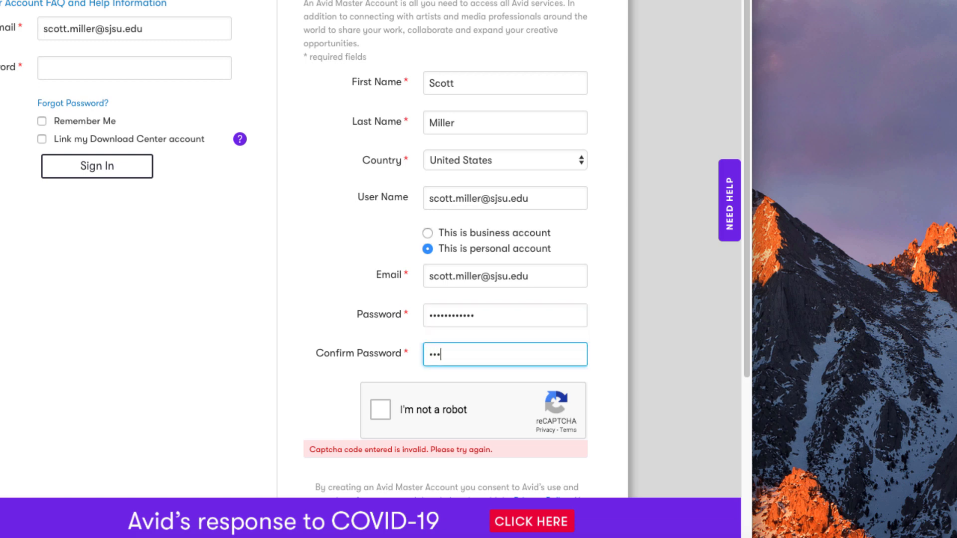
{"action": "left_click", "coordinate": [381, 410]}
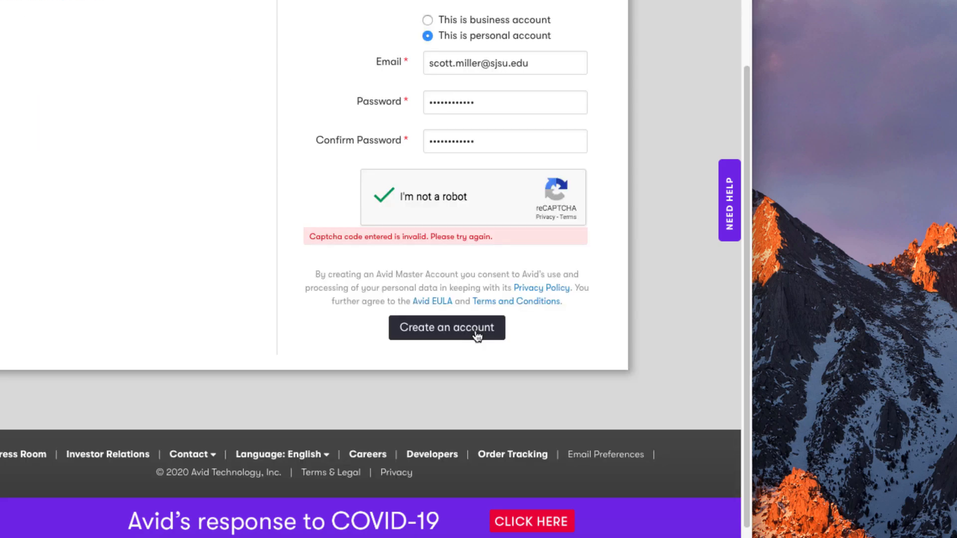
{"action": "left_click", "coordinate": [447, 329]}
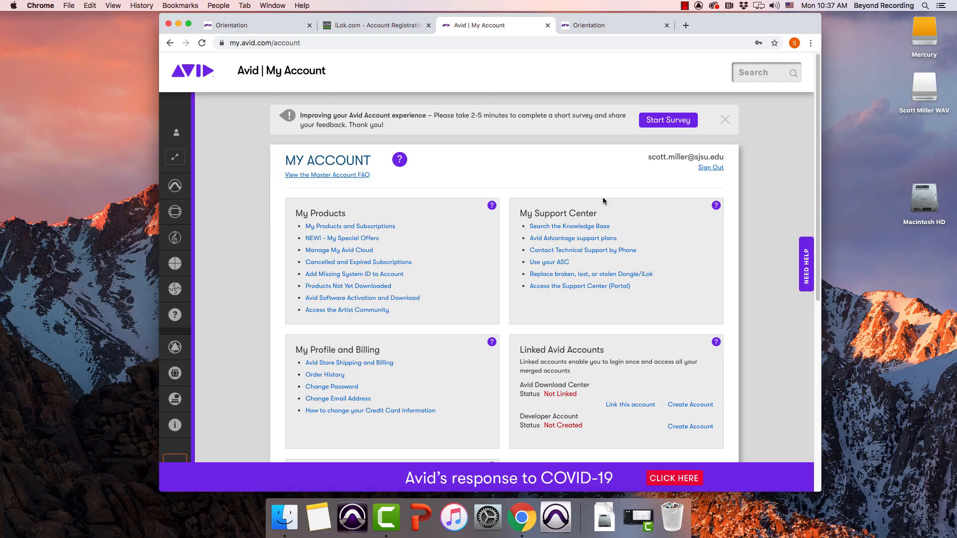